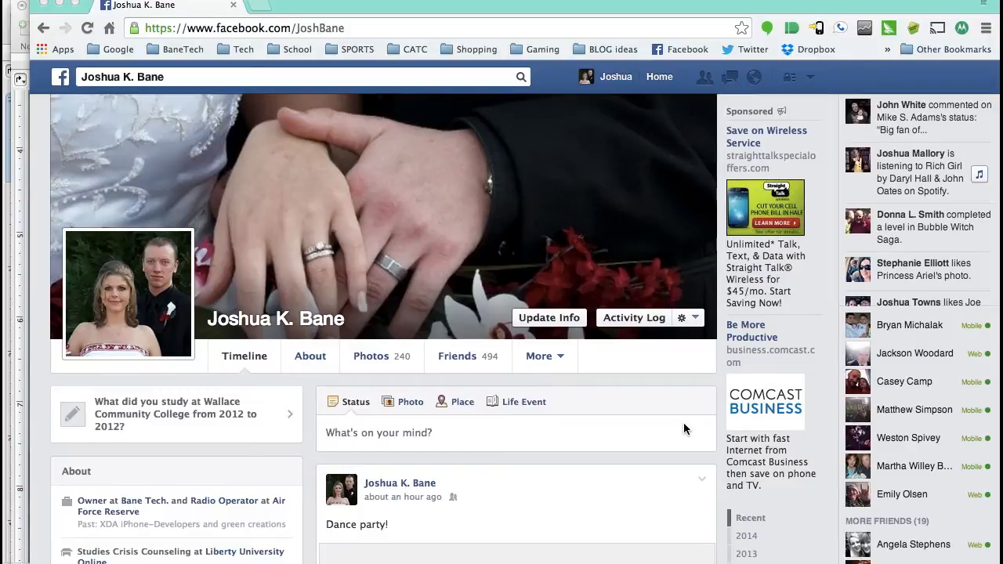
Step: Scroll down the timeline until the Call of Duty Ghosts video post is in view
{"action": "scroll", "scroll_direction": "down", "scroll_amount": 3}
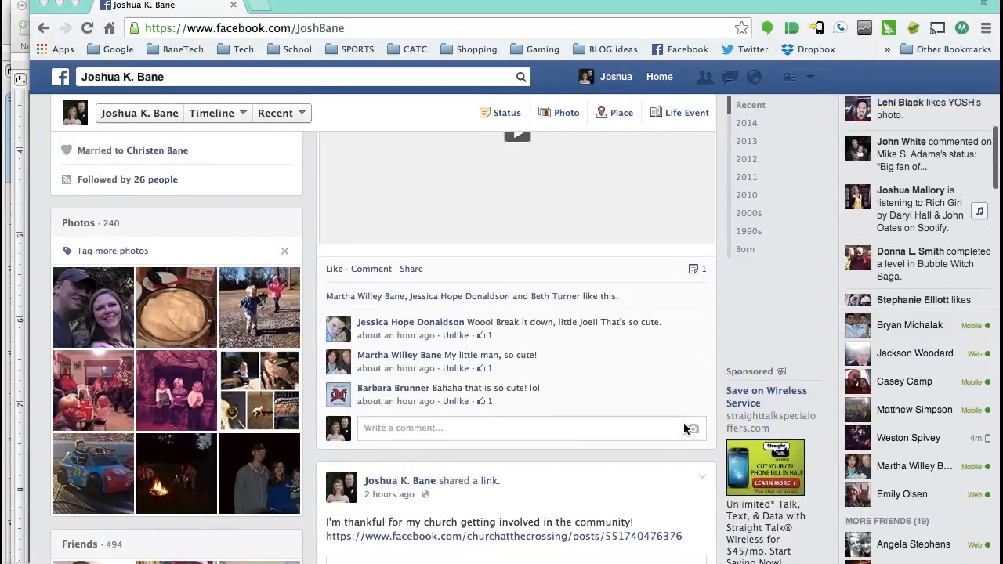
{"action": "scroll", "scroll_direction": "down", "scroll_amount": 3}
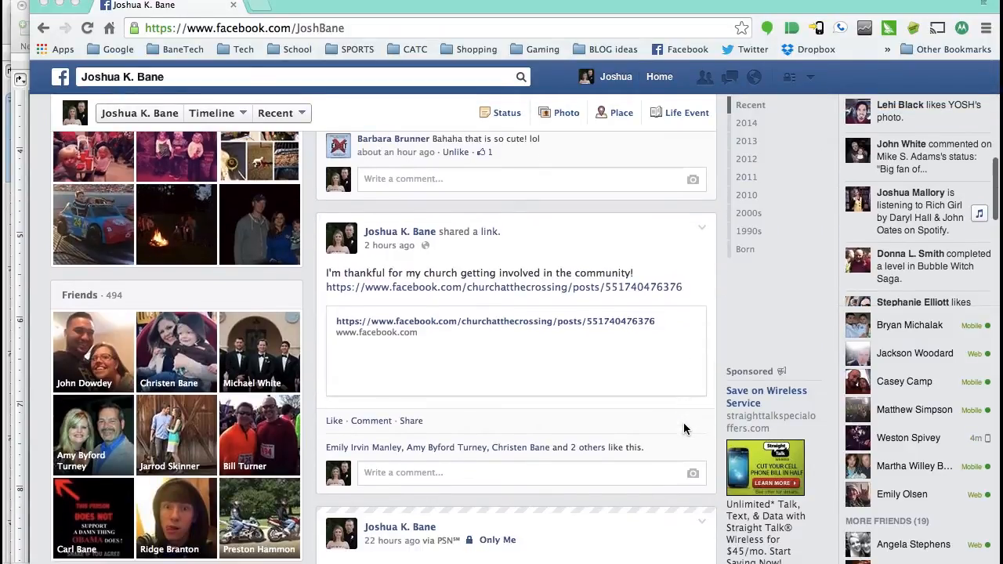
{"action": "scroll", "scroll_direction": "down", "scroll_amount": 3}
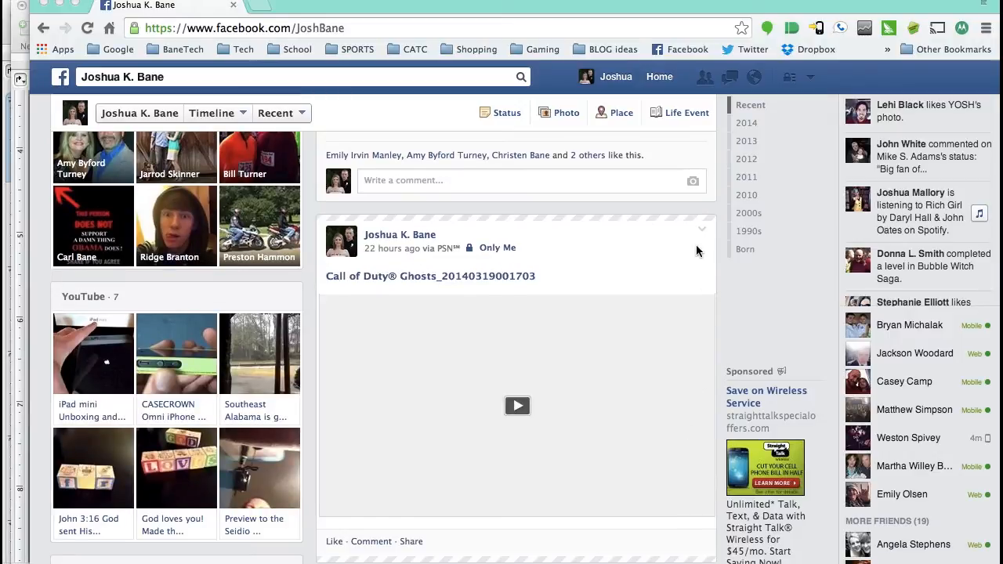
{"action": "mouse_move", "coordinate": [702, 232]}
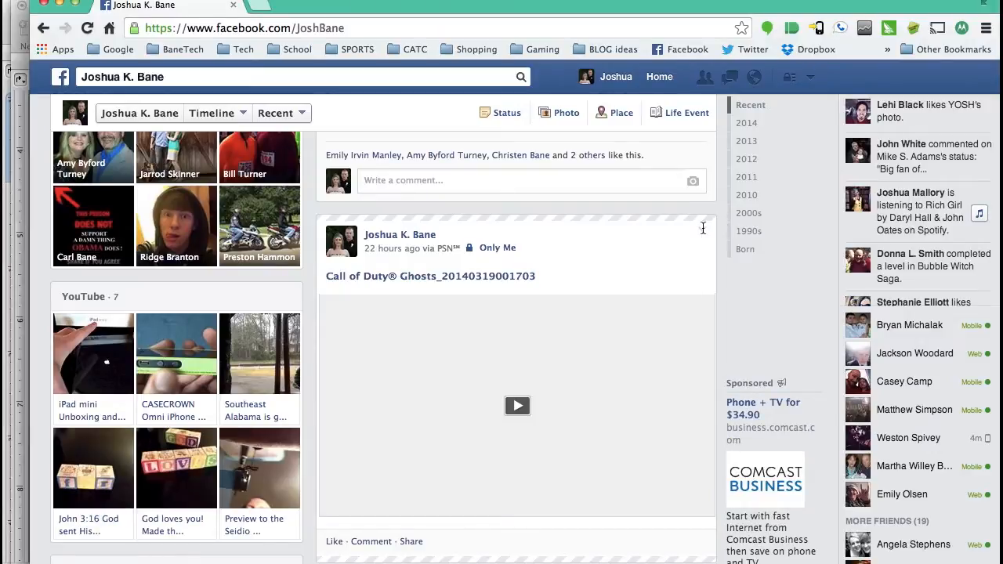
{"action": "mouse_move", "coordinate": [702, 233]}
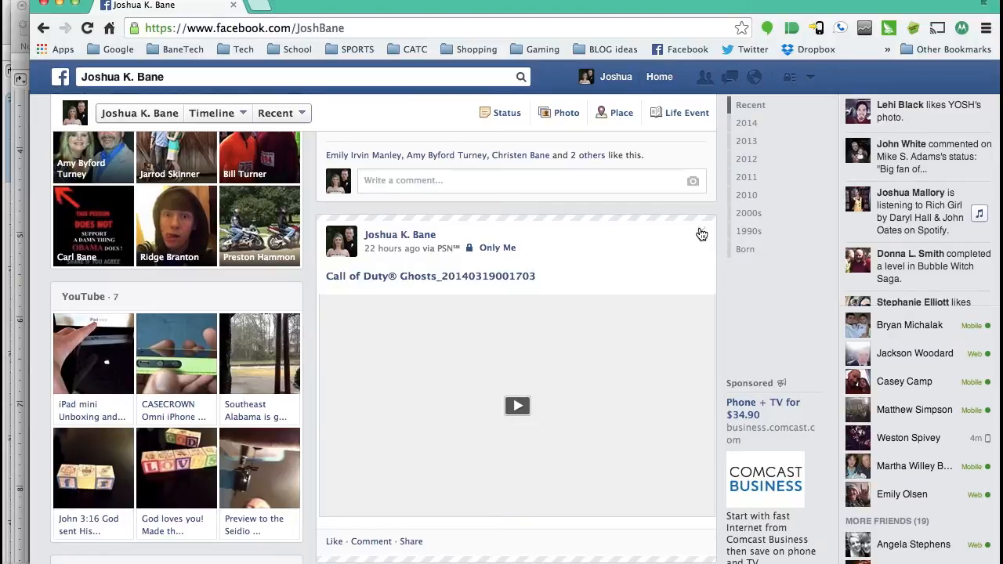
Step: Remove the Call of Duty Ghosts video post via its corner menu and confirm the deletion
{"action": "left_click", "coordinate": [703, 229]}
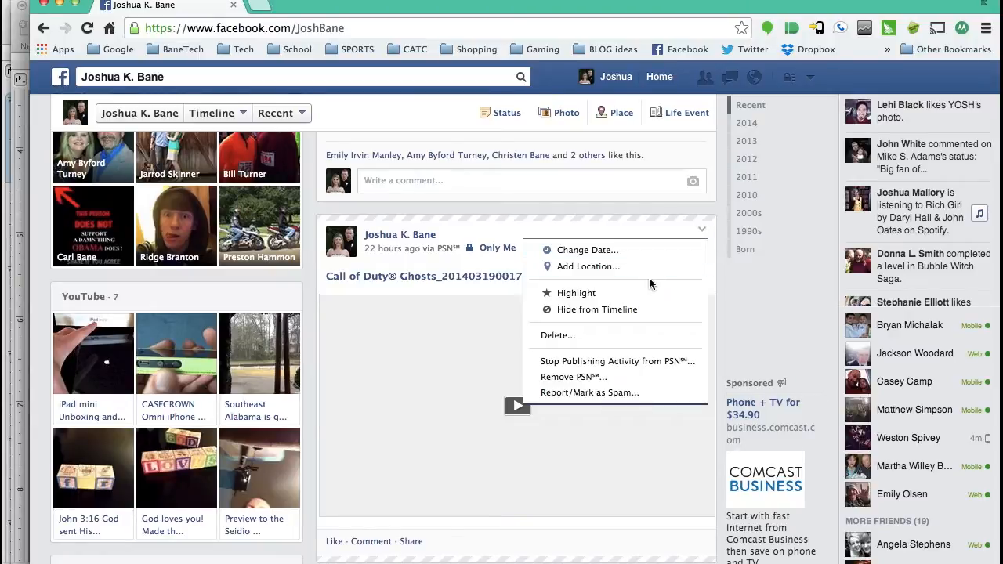
{"action": "mouse_move", "coordinate": [624, 331]}
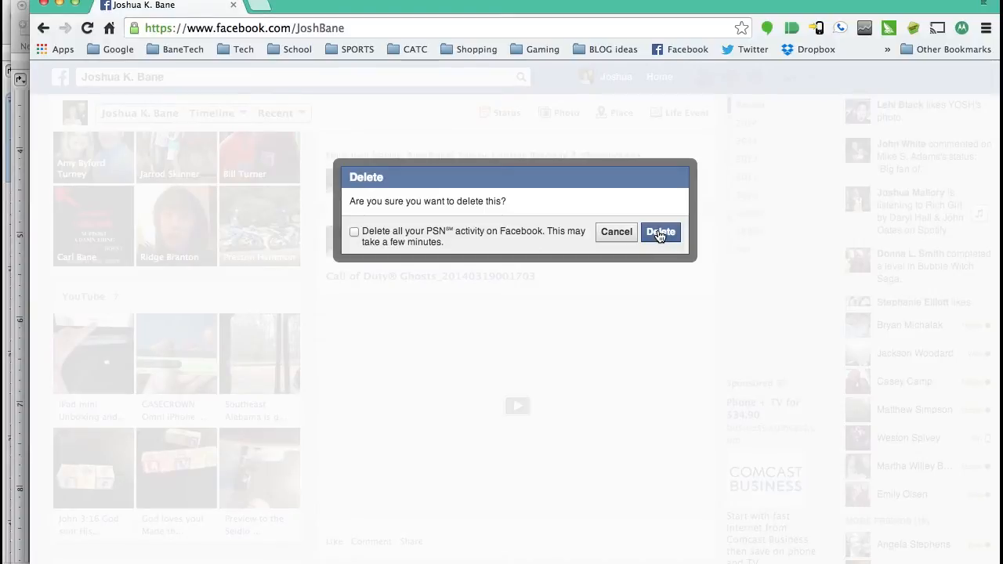
{"action": "left_click", "coordinate": [661, 232]}
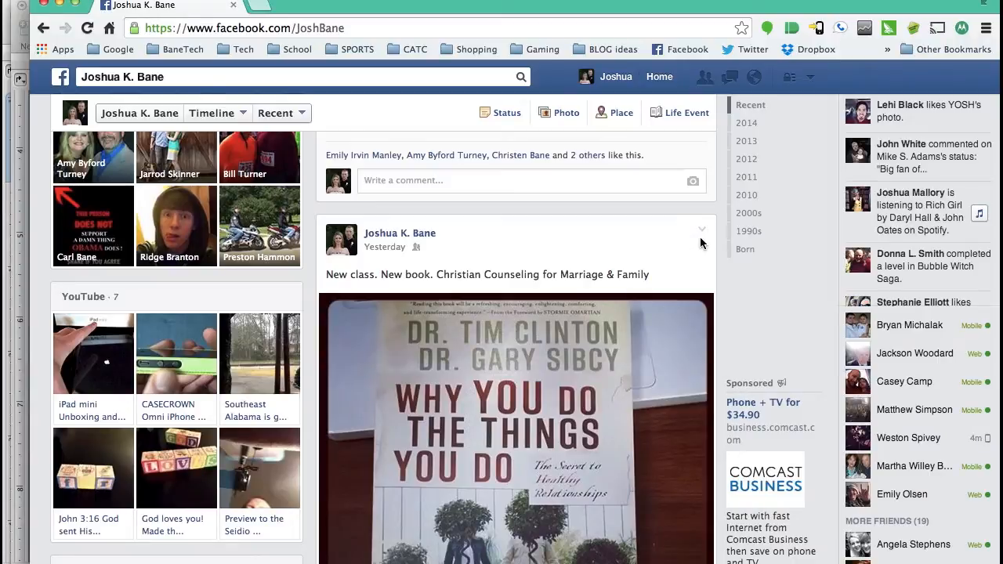
{"action": "mouse_move", "coordinate": [699, 248]}
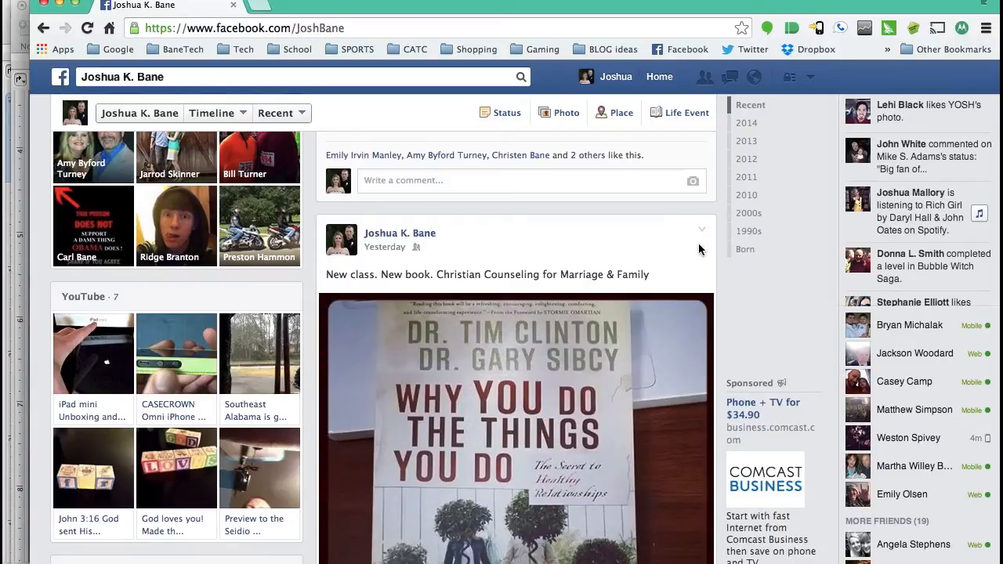
{"action": "mouse_move", "coordinate": [702, 235]}
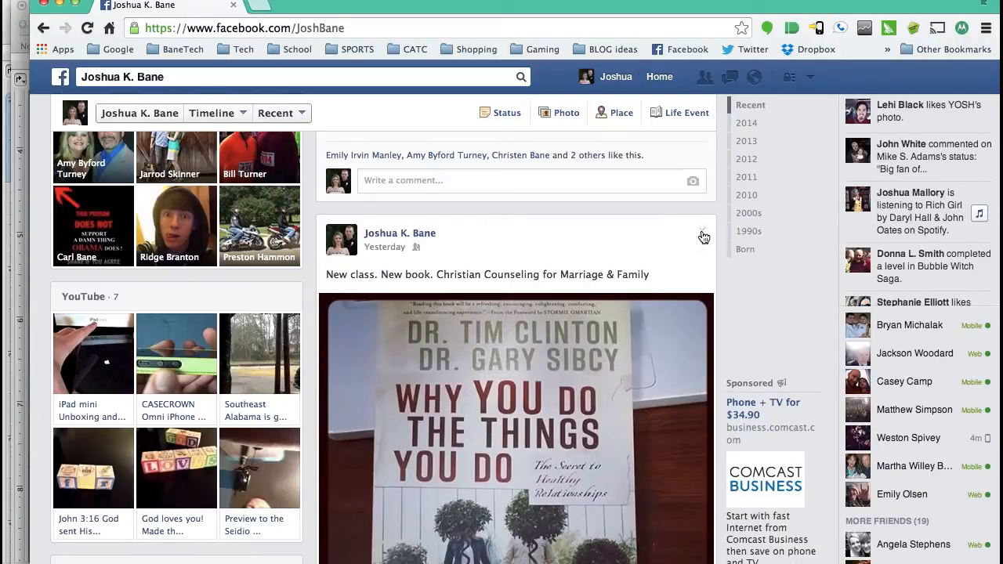
{"action": "left_click", "coordinate": [702, 235]}
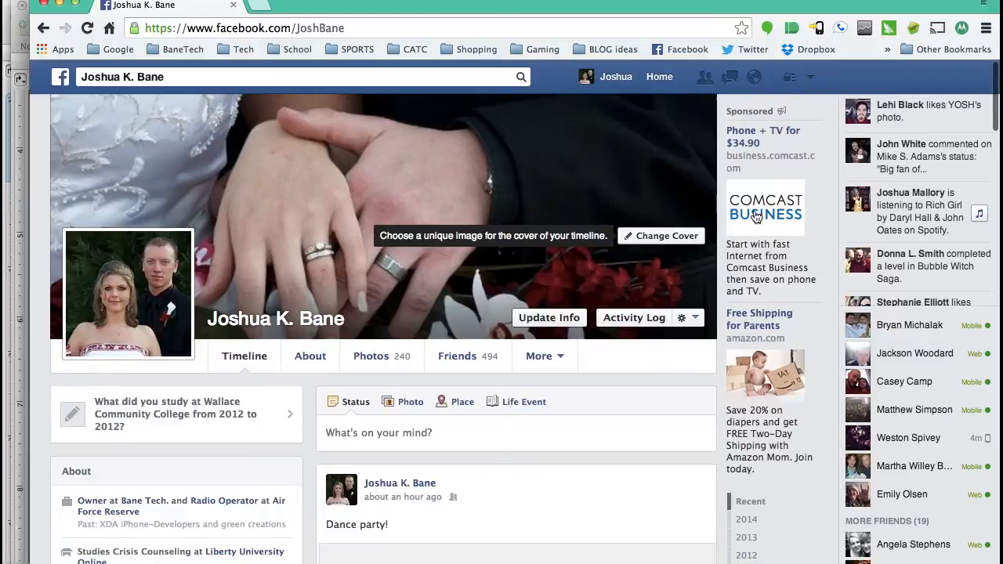
{"action": "mouse_move", "coordinate": [248, 294]}
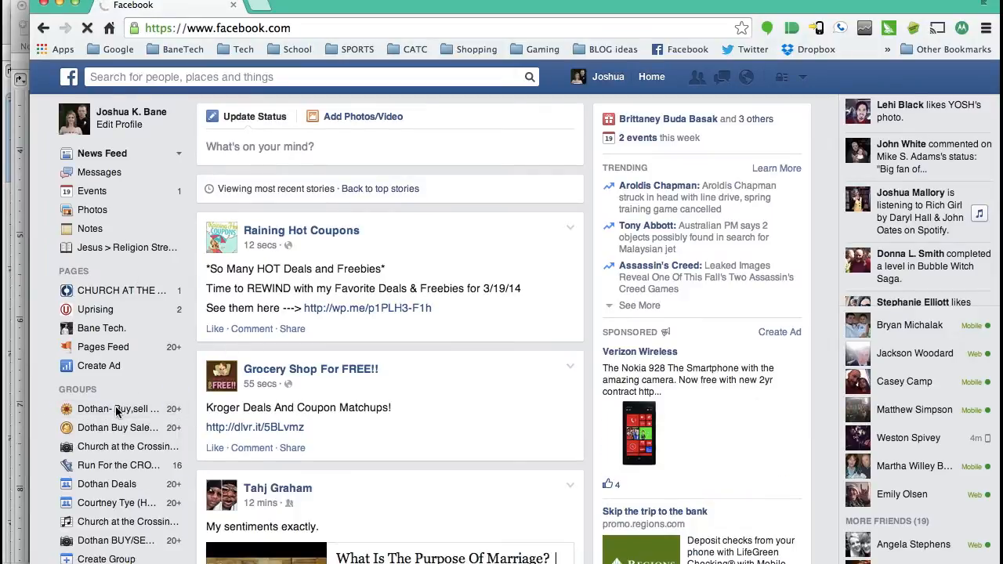
Step: Go to the Dothan- Buy,sell or trade group from the News Feed sidebar
{"action": "left_click", "coordinate": [117, 408]}
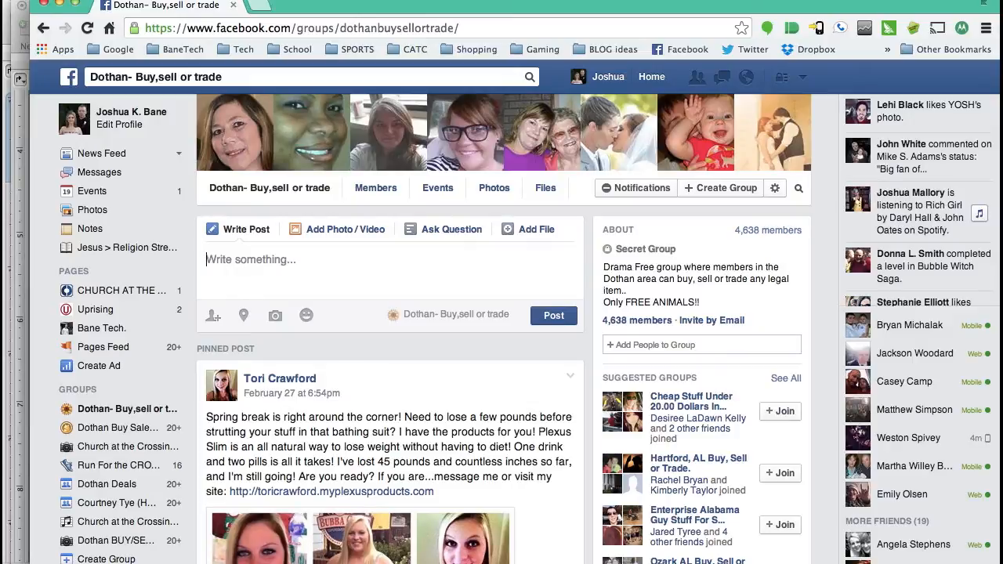
Step: Write and publish 'For sale: Note 3 Verizon. Good con. $500' in the group composer
{"action": "type", "text": "For sale"}
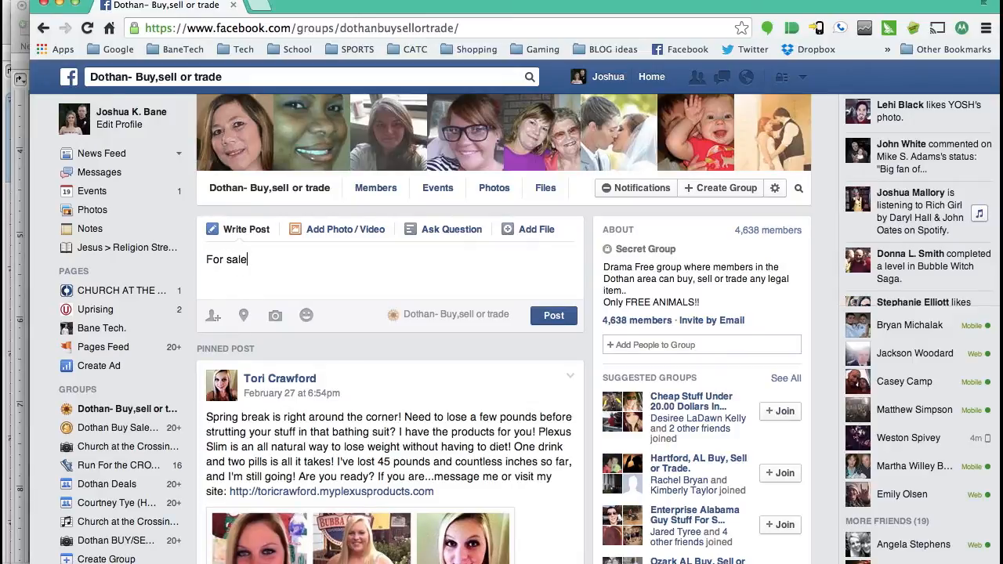
{"action": "type", "text": ":"}
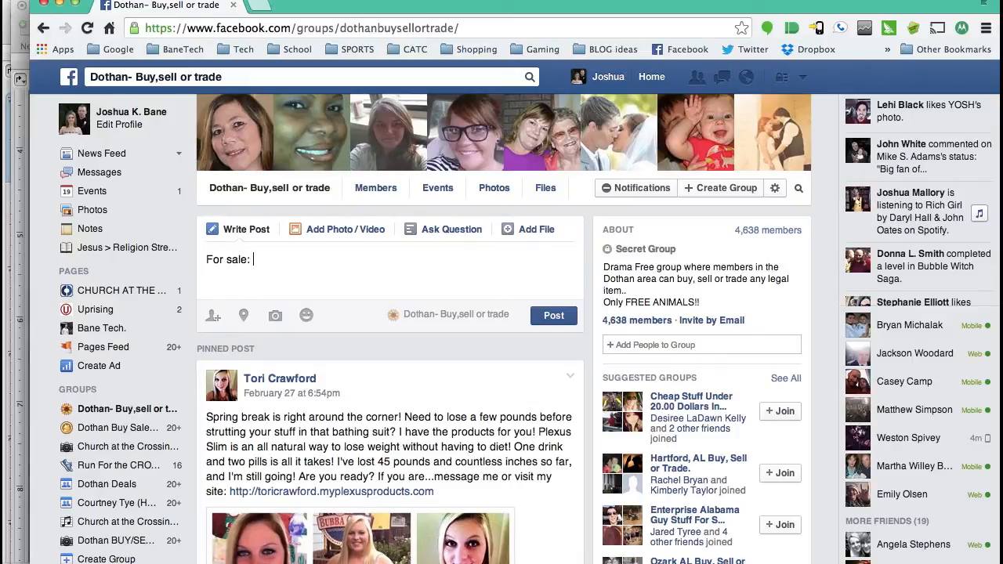
{"action": "type", "text": "Note 3 Verizon."}
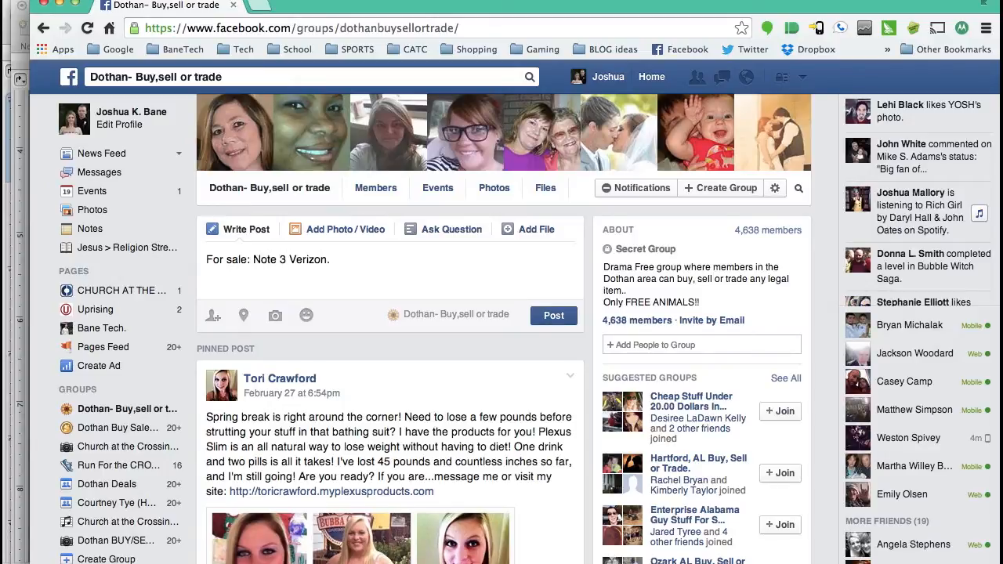
{"action": "type", "text": "Good con."}
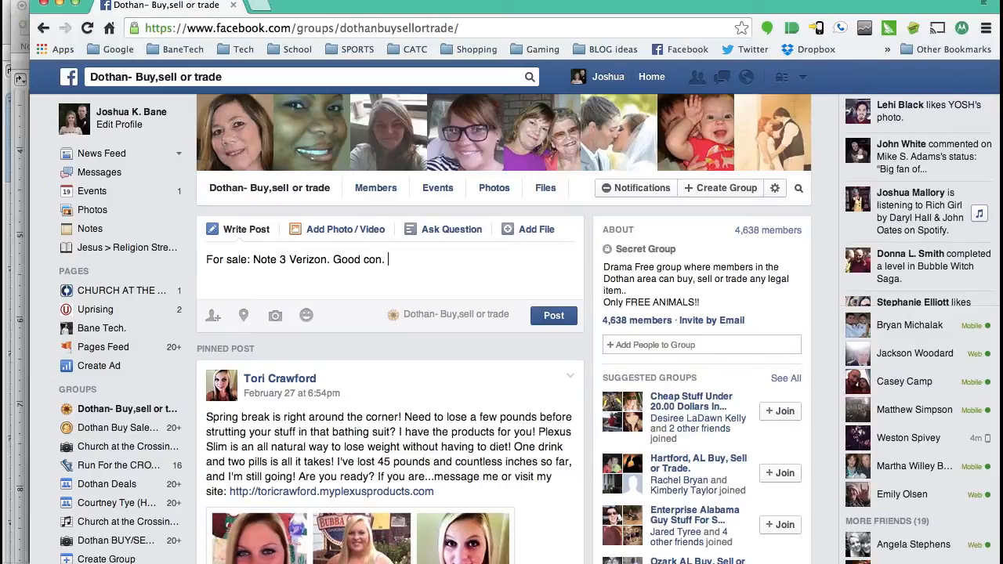
{"action": "type", "text": "$"}
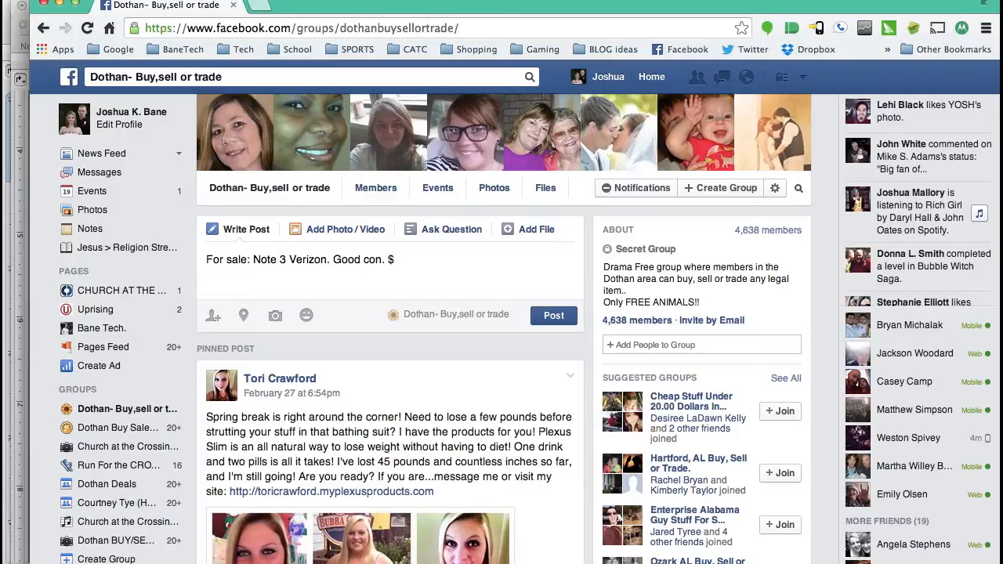
{"action": "type", "text": "500"}
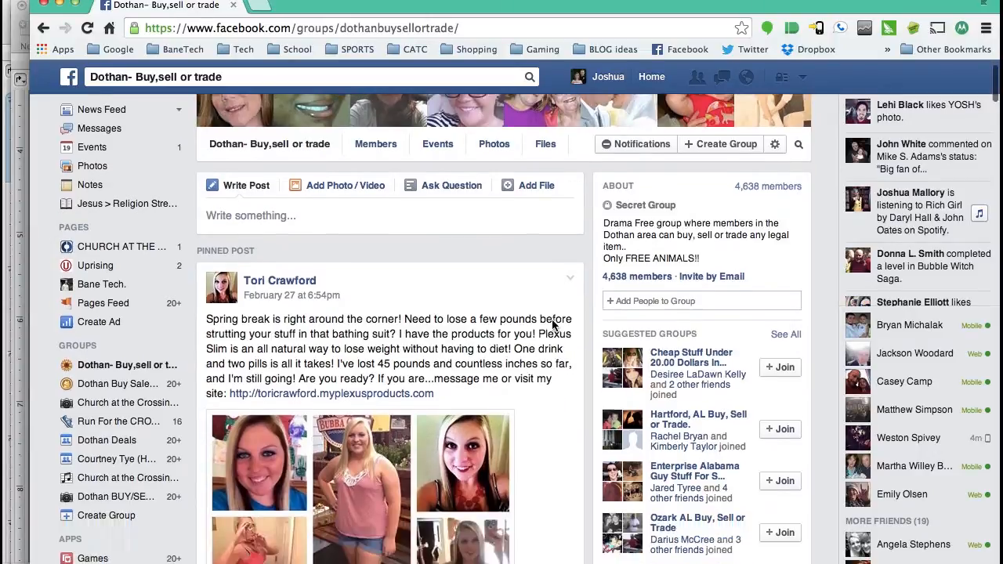
Step: Remove the Note 3 Verizon for-sale post from Recent Posts and confirm the deletion
{"action": "scroll", "scroll_direction": "down", "scroll_amount": 3}
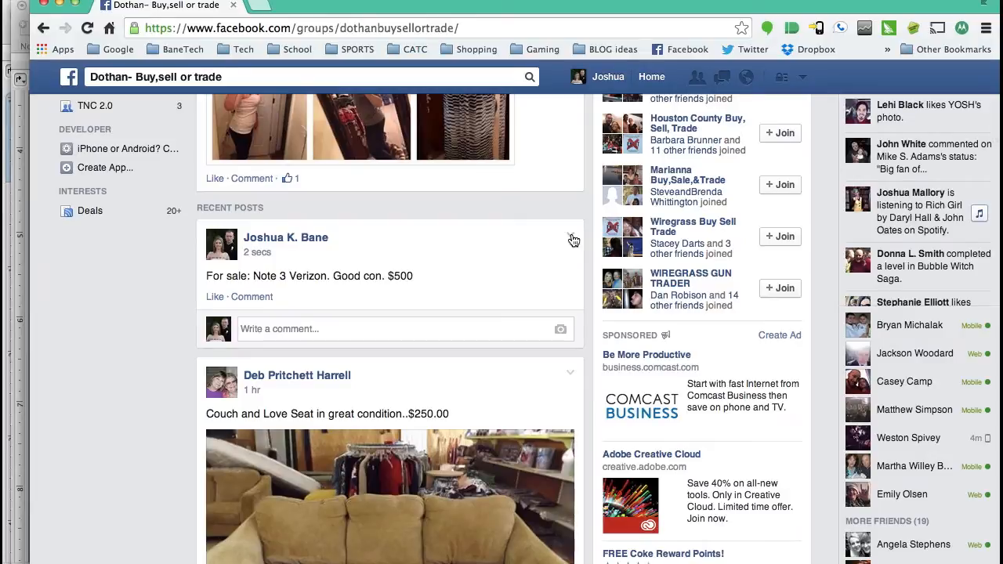
{"action": "left_click", "coordinate": [571, 235]}
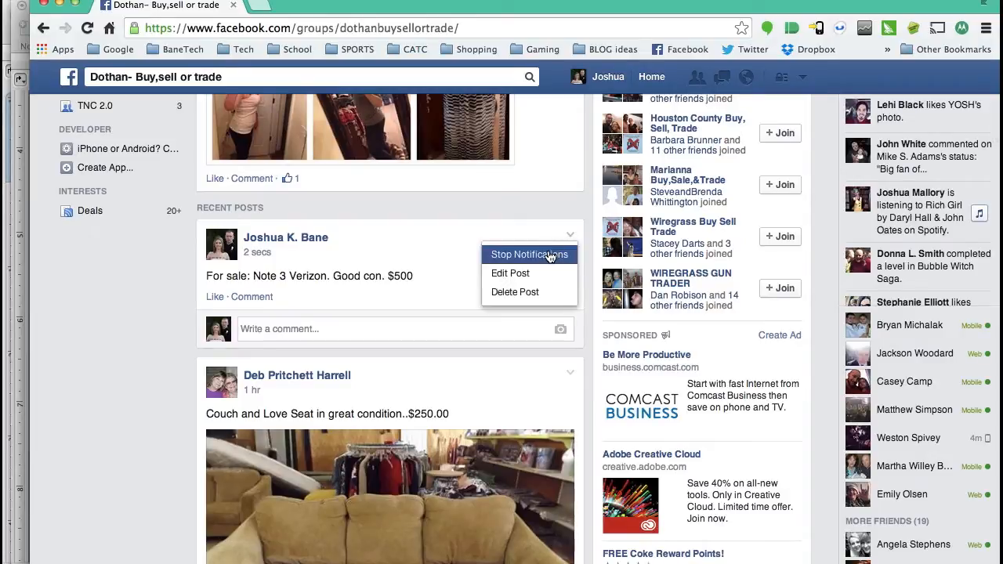
{"action": "mouse_move", "coordinate": [511, 272]}
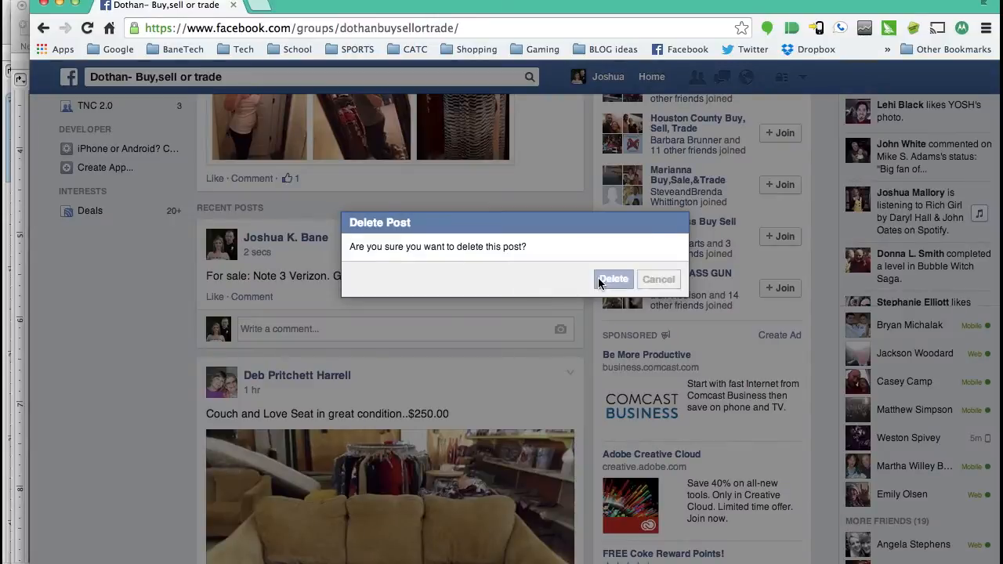
{"action": "left_click", "coordinate": [615, 279]}
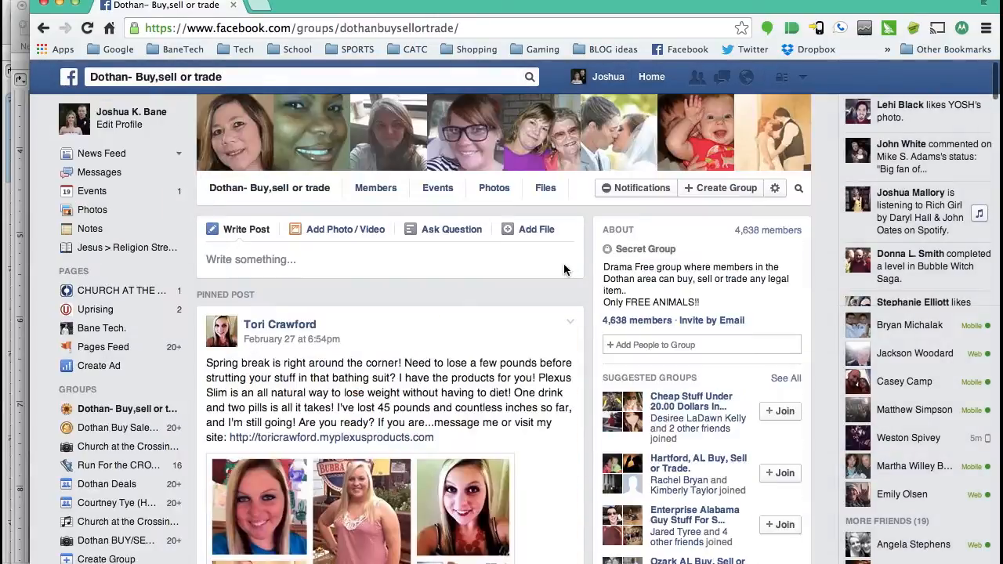
{"action": "mouse_move", "coordinate": [559, 424]}
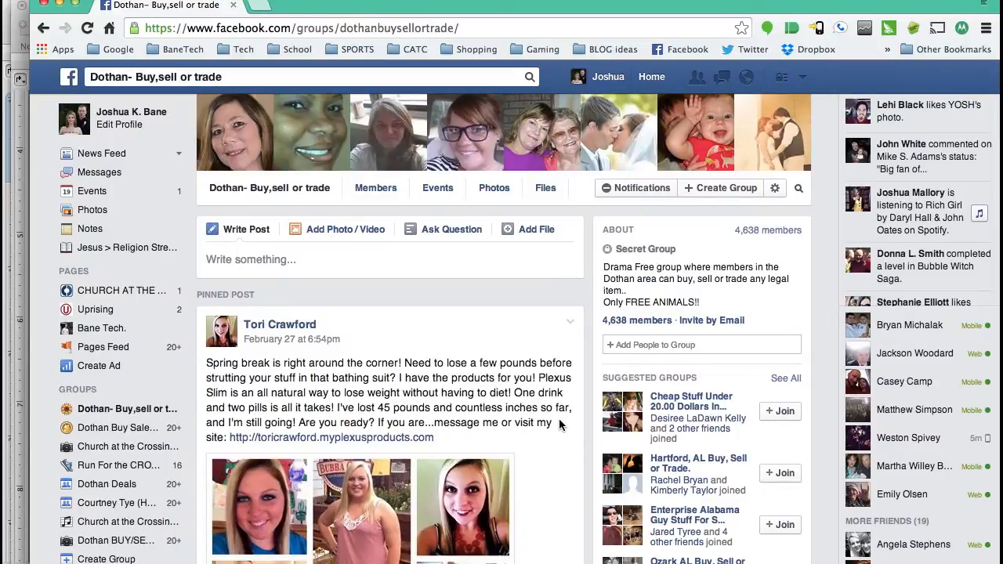
{"action": "mouse_move", "coordinate": [548, 238]}
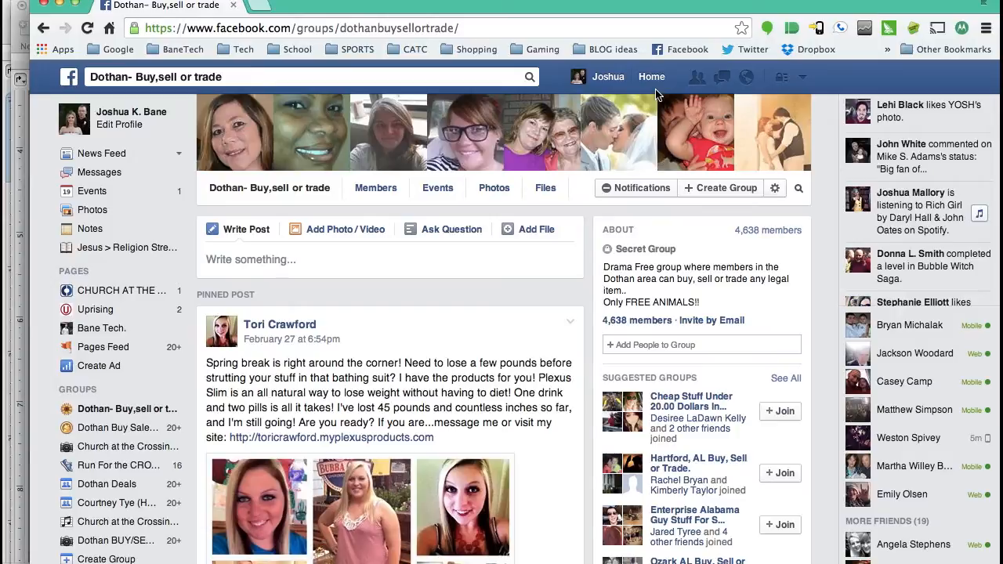
{"action": "mouse_move", "coordinate": [652, 77]}
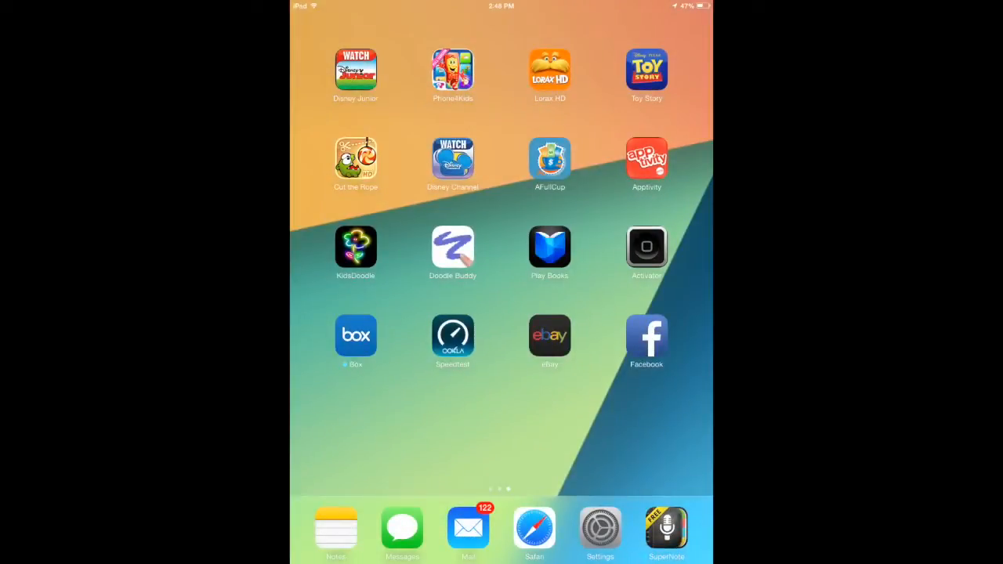
Step: Launch the iPad Facebook app and publish a status update reading 'Test'
{"action": "left_click", "coordinate": [646, 335]}
{"action": "type", "text": "Test"}
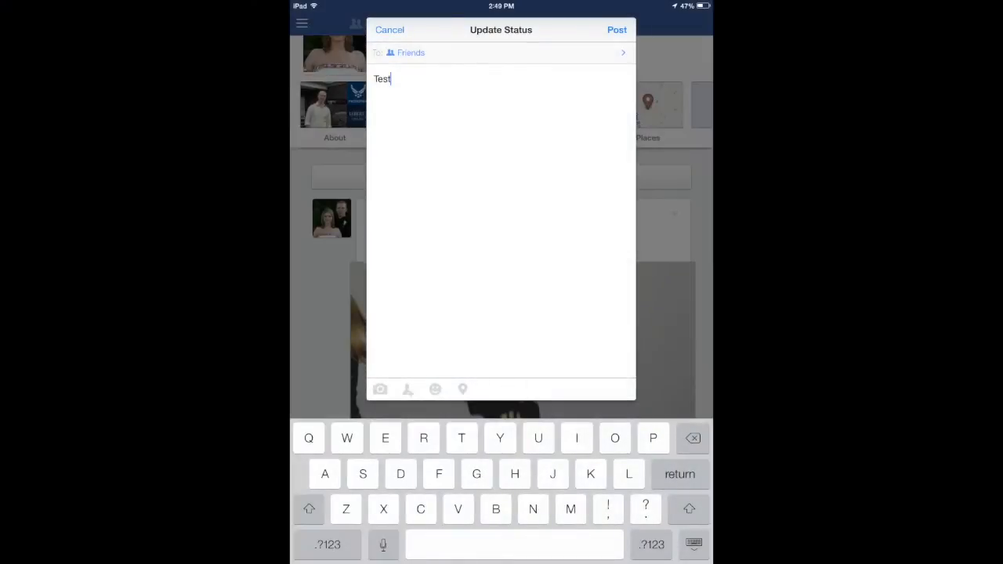
{"action": "left_click", "coordinate": [617, 30]}
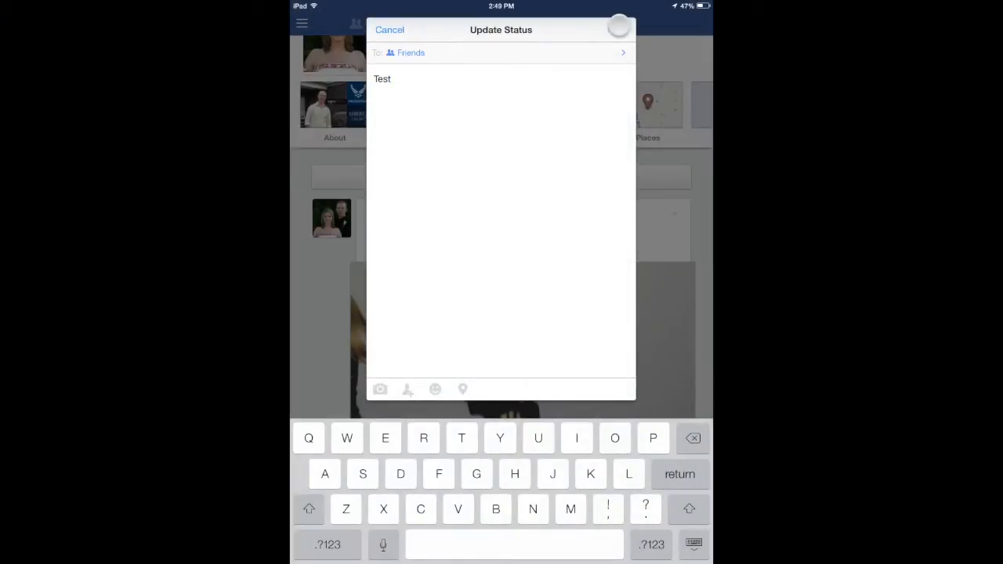
{"action": "left_click", "coordinate": [389, 29]}
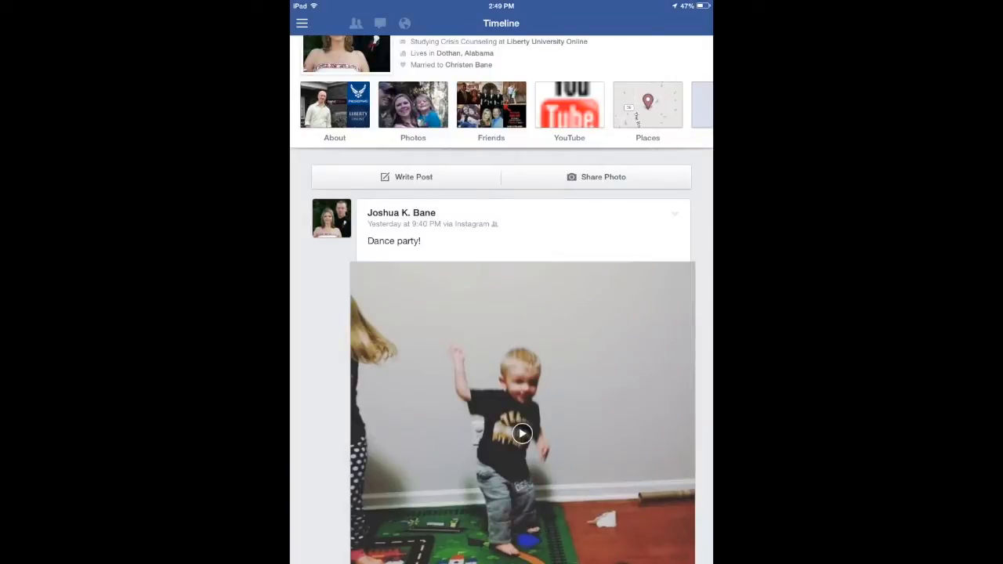
Step: Scroll the iPad timeline on the way to the Dothan- Buy,sell or trade group
{"action": "scroll", "scroll_direction": "down", "scroll_amount": 3}
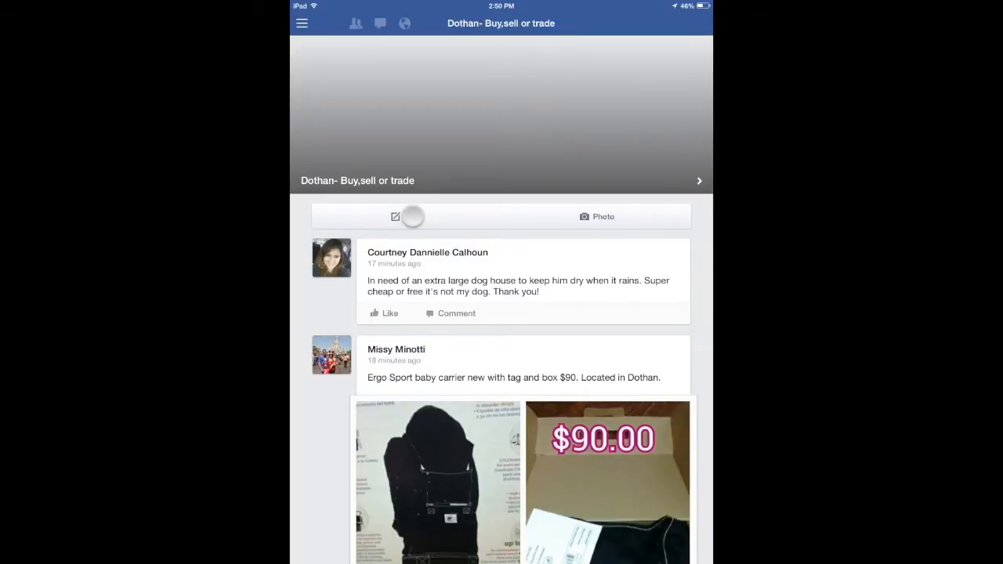
Step: Publish a post reading 'Test' to the Dothan group
{"action": "left_click", "coordinate": [395, 217]}
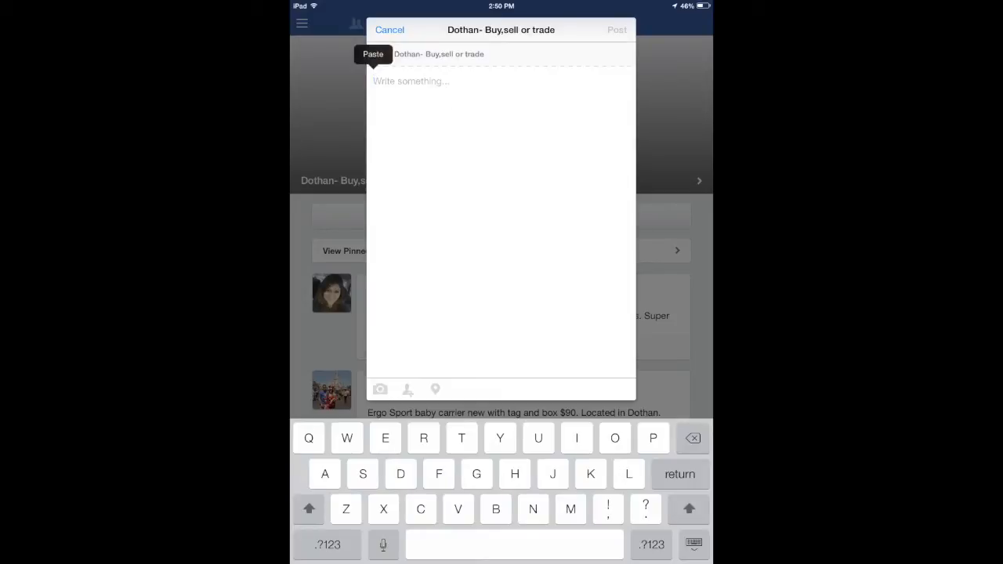
{"action": "type", "text": "Test"}
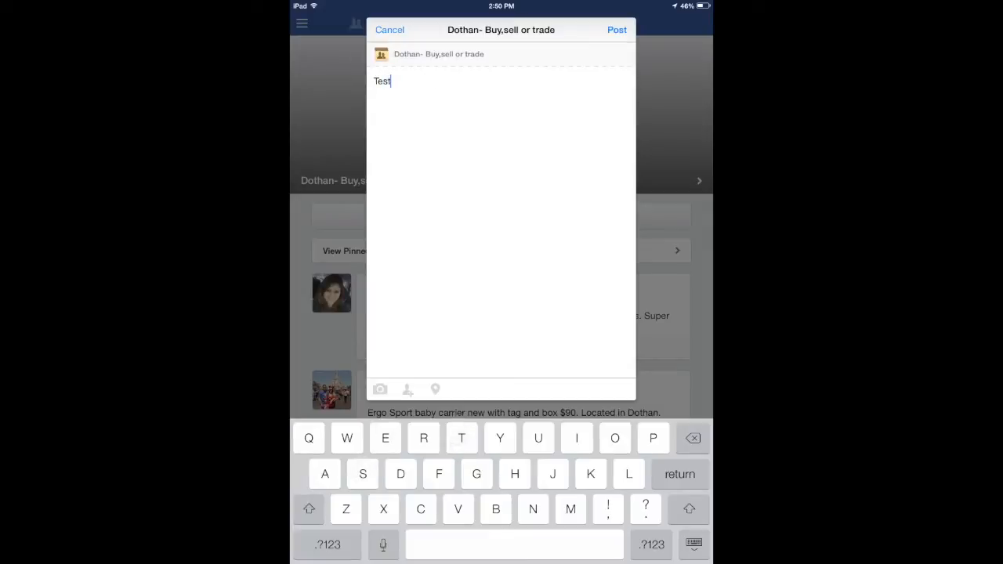
{"action": "left_click", "coordinate": [618, 30]}
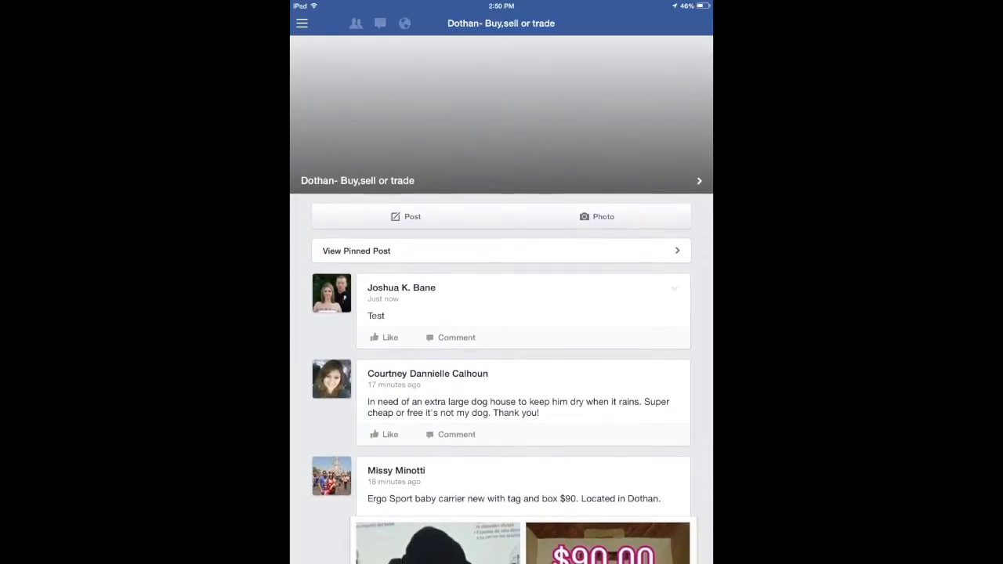
Step: Delete that 'Test' group post and confirm the deletion
{"action": "left_click", "coordinate": [588, 275]}
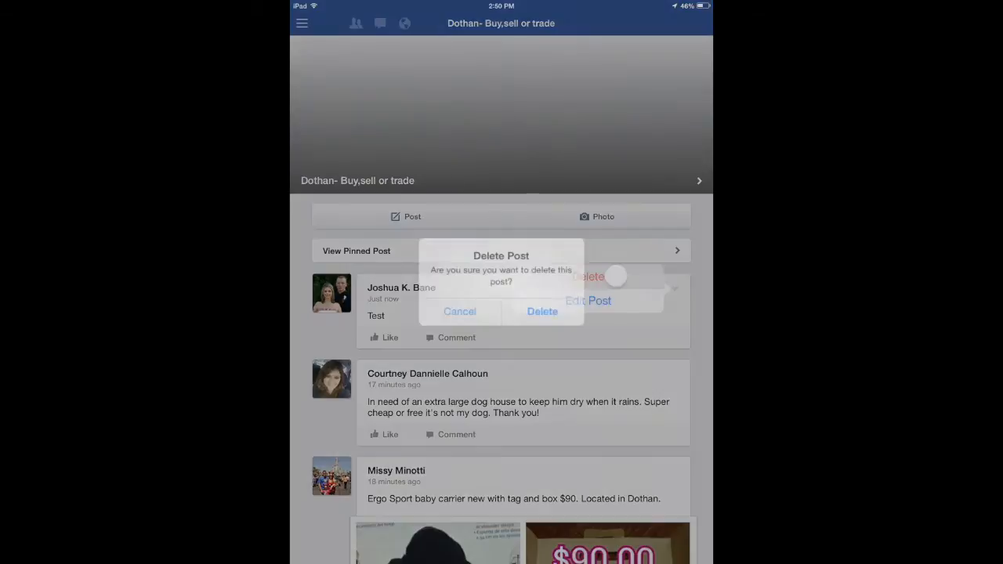
{"action": "left_click", "coordinate": [542, 311]}
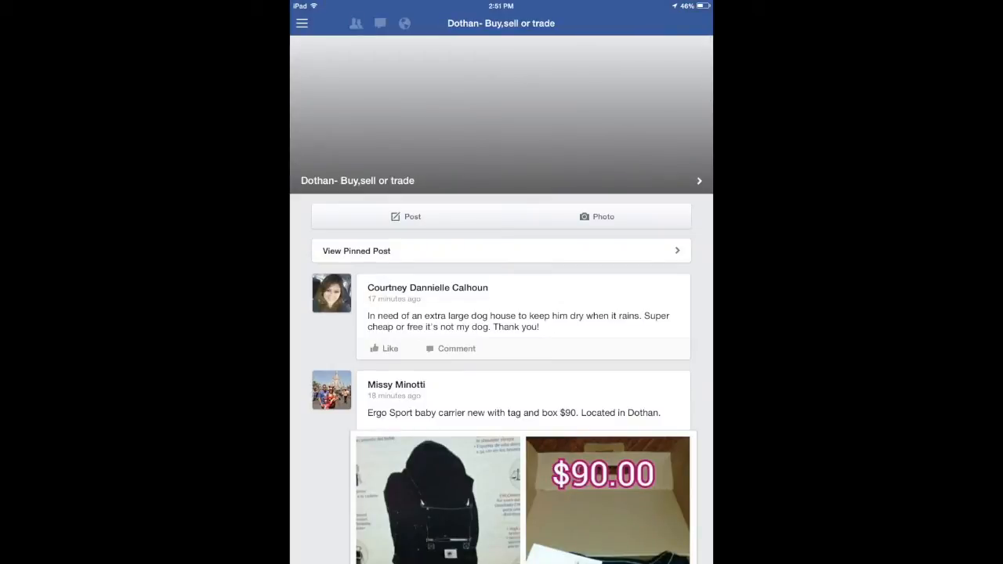
{"action": "left_click", "coordinate": [300, 24]}
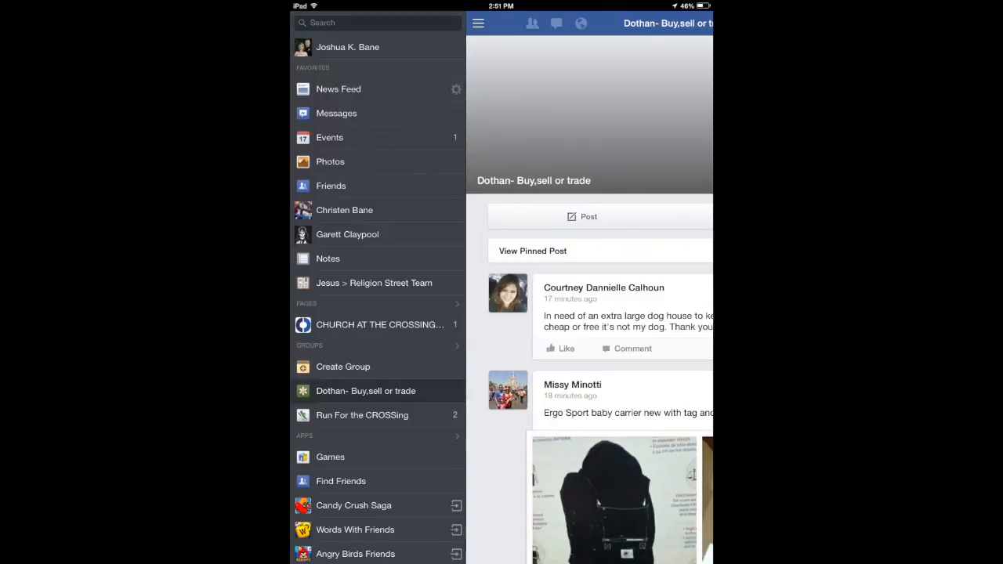
Step: Return to the personal timeline and delete the 'Test' status update with confirmation
{"action": "left_click", "coordinate": [348, 47]}
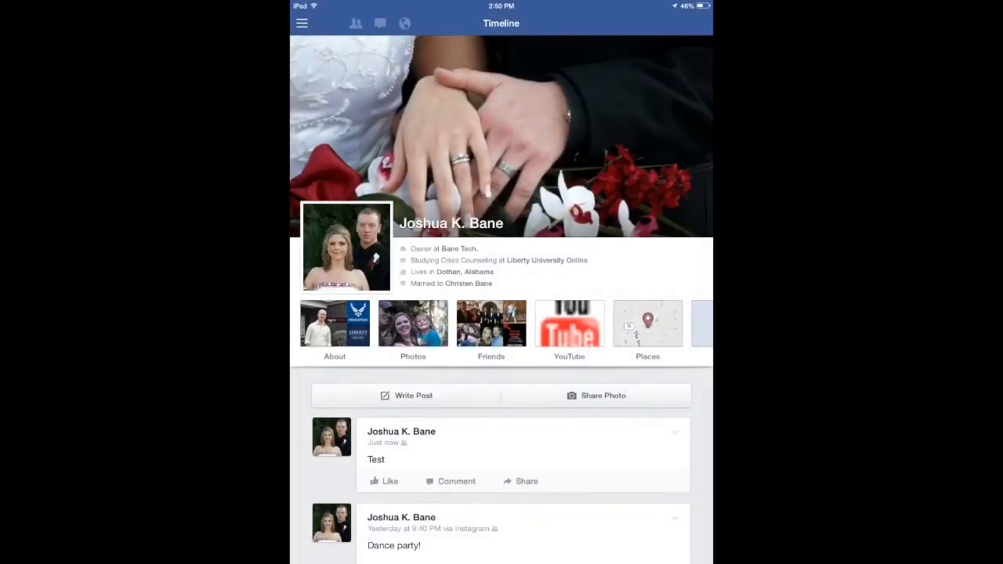
{"action": "left_click", "coordinate": [674, 433]}
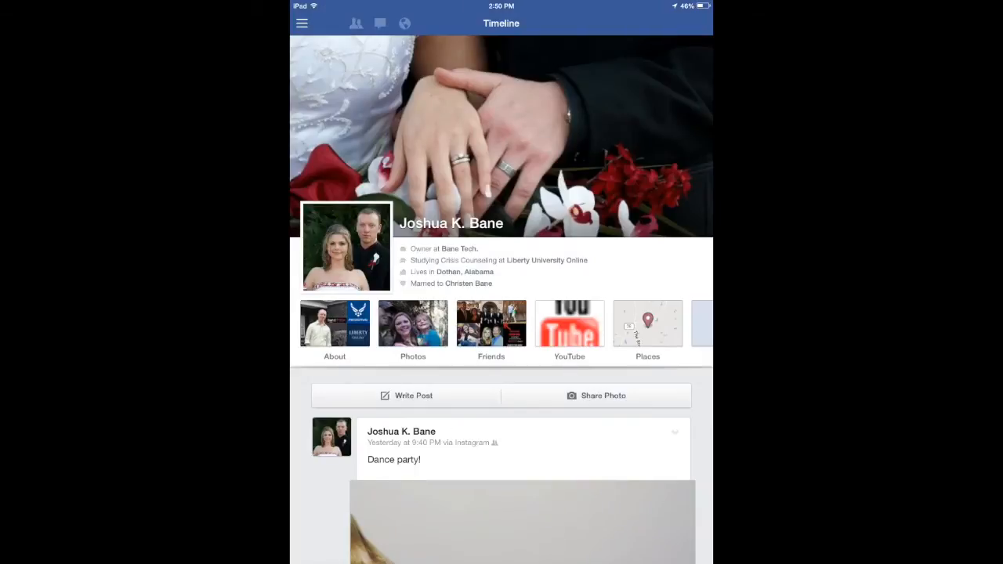
{"action": "left_click", "coordinate": [300, 24]}
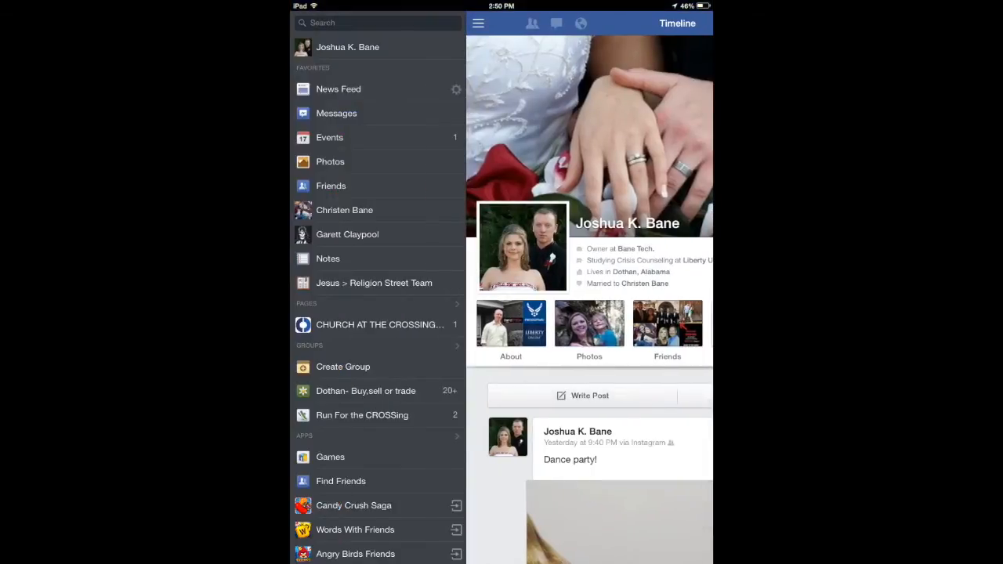
{"action": "left_click", "coordinate": [398, 391]}
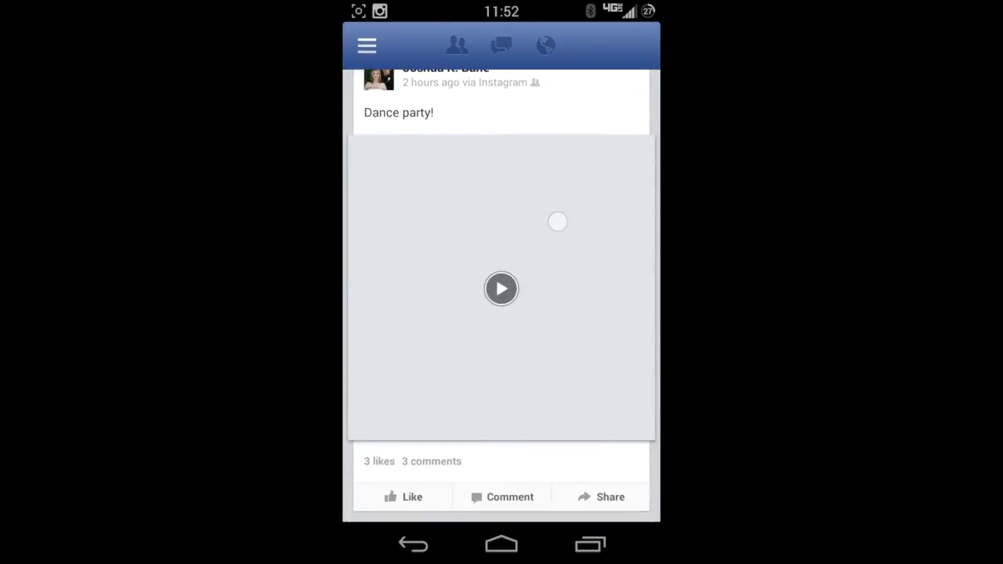
{"action": "scroll", "scroll_direction": "down", "scroll_amount": 3}
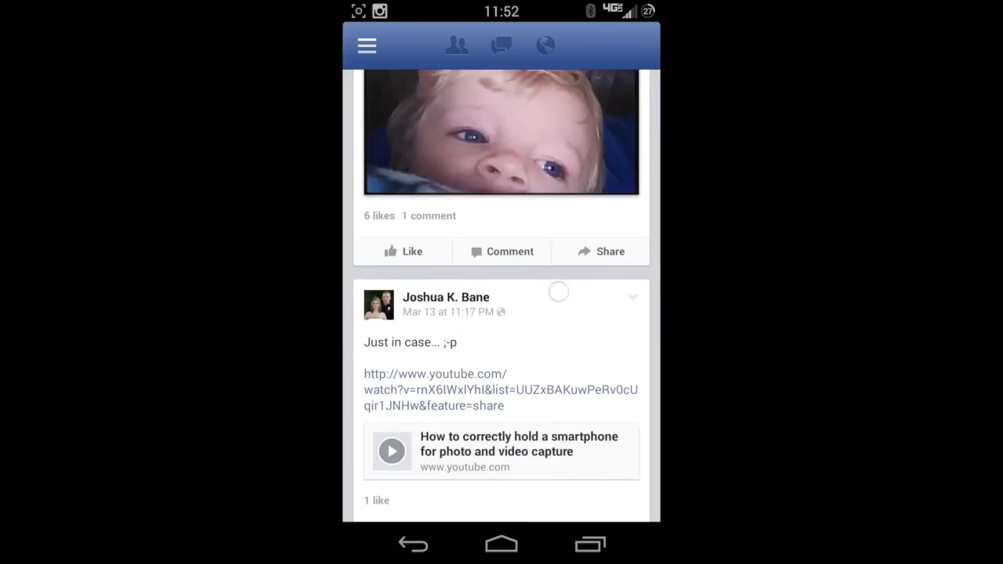
{"action": "scroll", "scroll_direction": "down", "scroll_amount": 3}
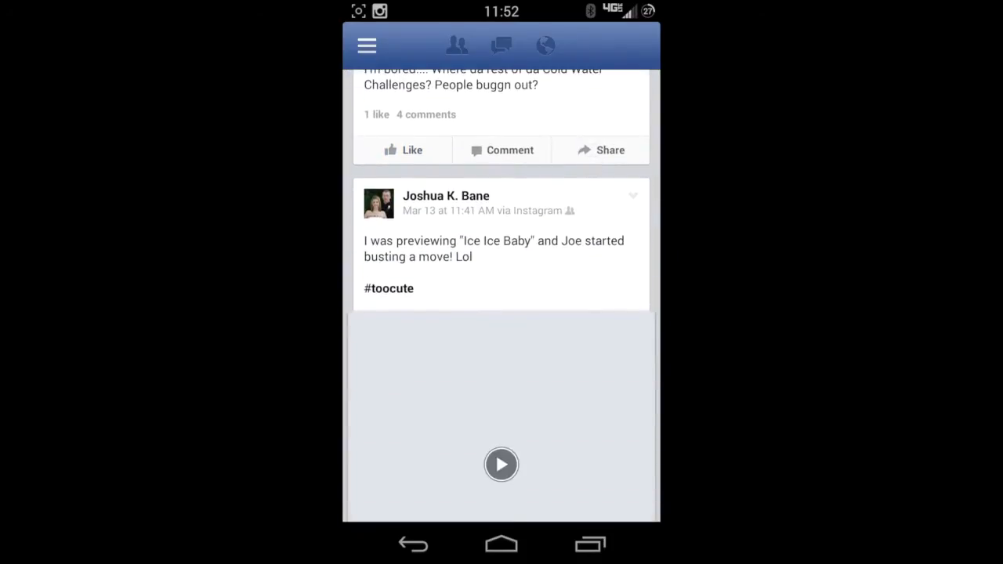
{"action": "scroll", "scroll_direction": "down", "scroll_amount": 3}
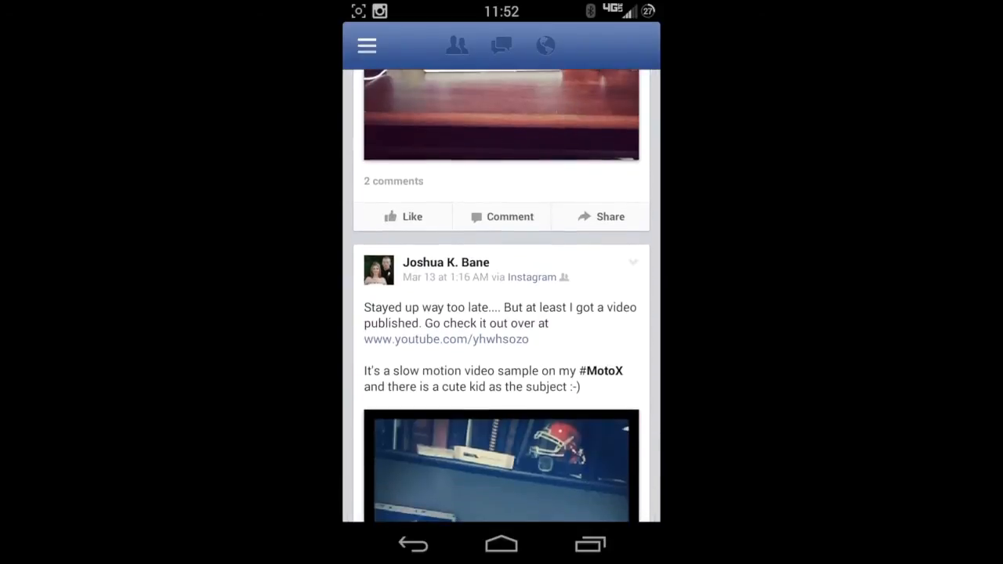
{"action": "scroll", "scroll_direction": "down", "scroll_amount": 3}
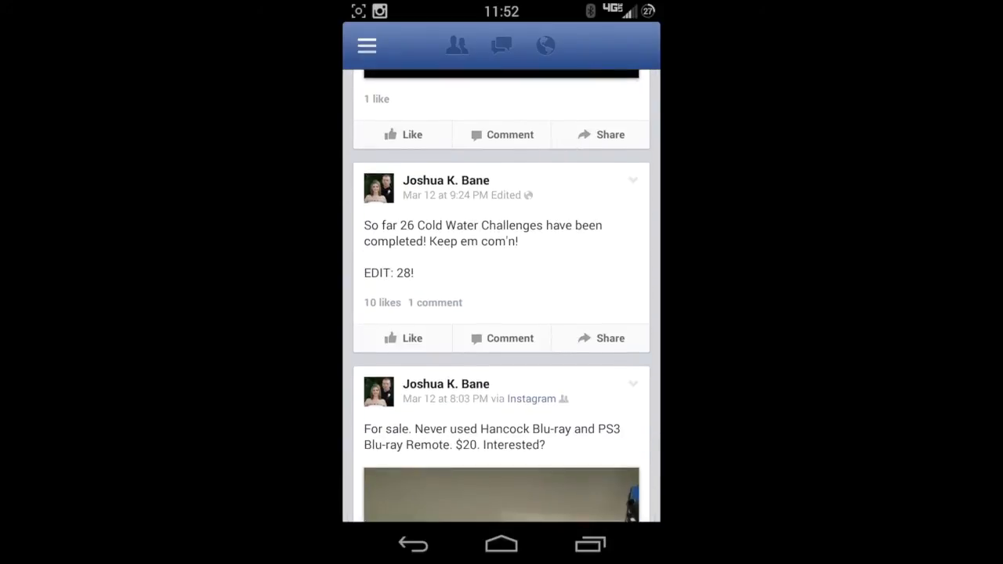
{"action": "scroll", "scroll_direction": "down", "scroll_amount": 3}
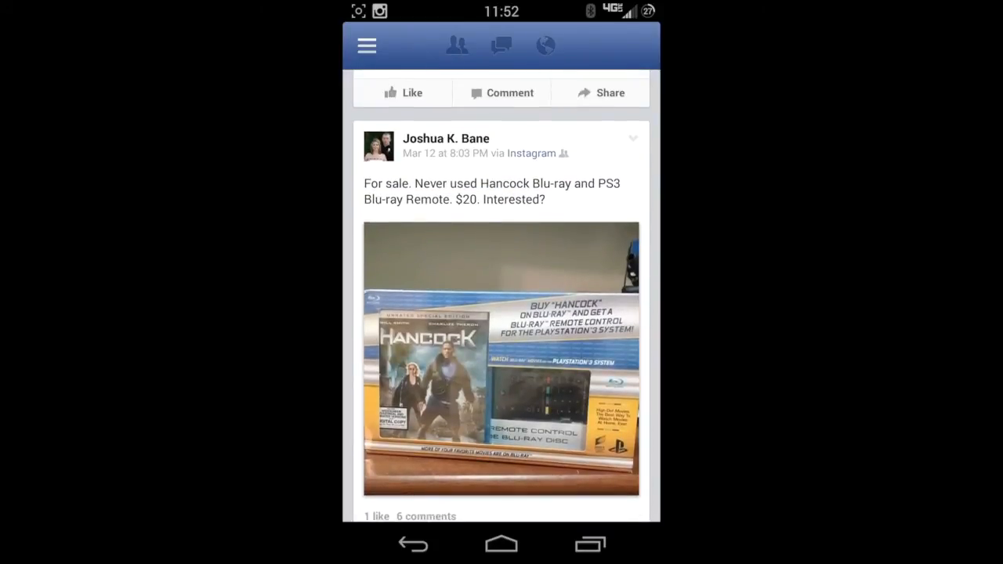
{"action": "left_click", "coordinate": [633, 138]}
{"action": "type", "text": "Tesr"}
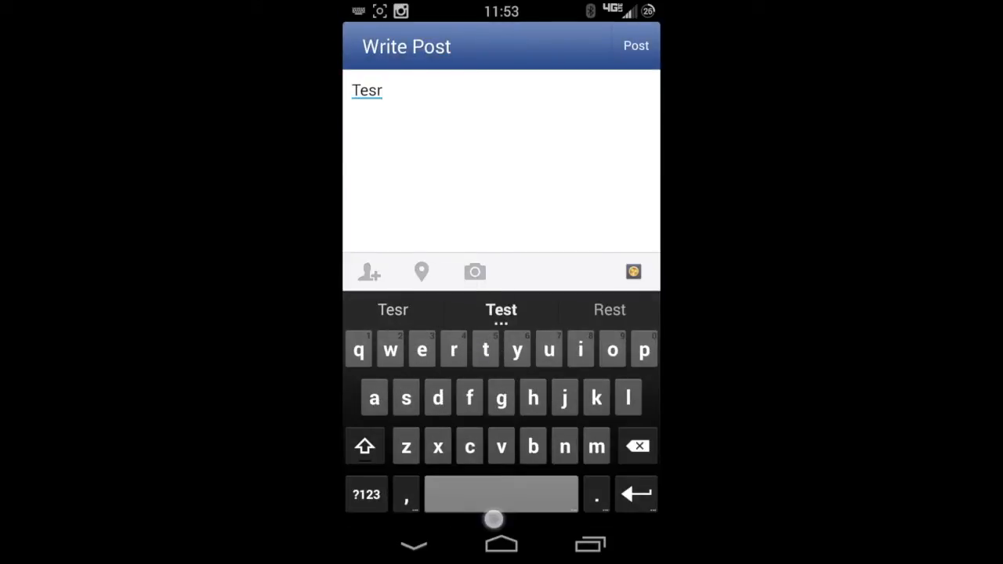
Step: Publish a 'Test' post to the Dothan group on Android, then delete it with confirmation
{"action": "left_click", "coordinate": [636, 45]}
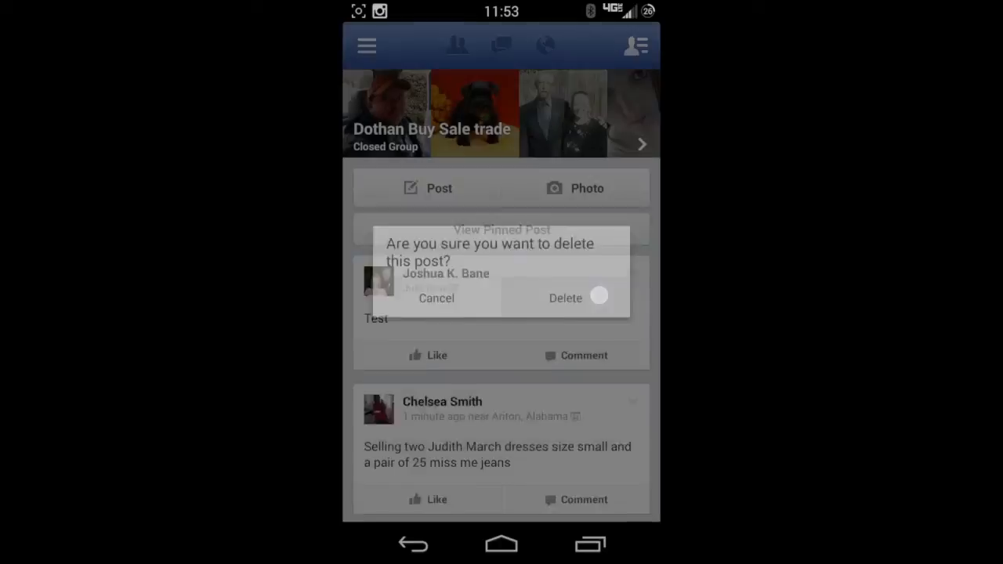
{"action": "left_click", "coordinate": [564, 297]}
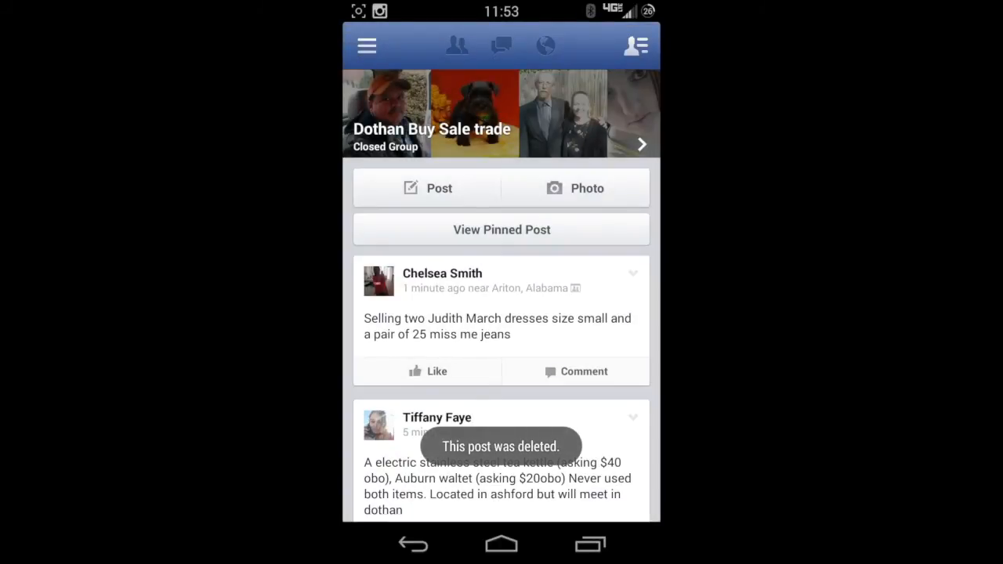